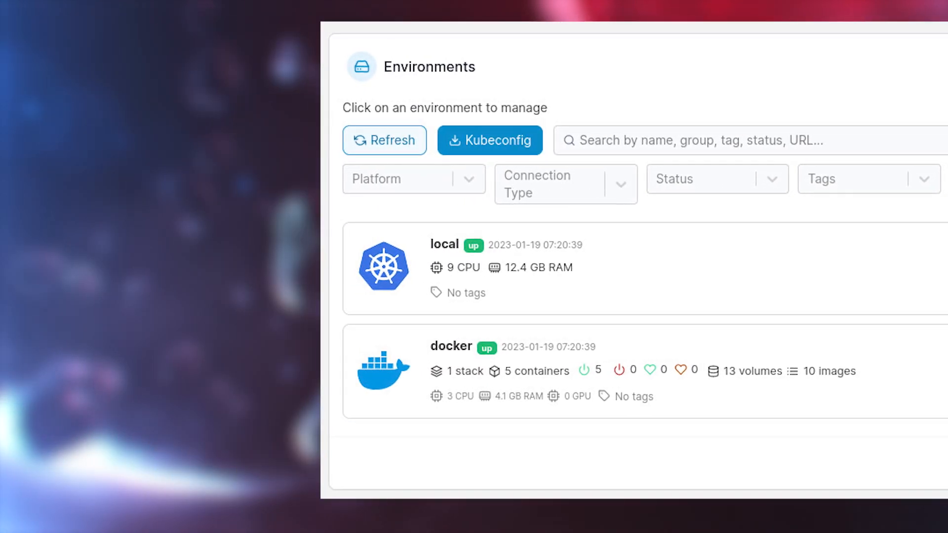
- Open the docker environment and start a new custom template in Custom Templates
left_click(450, 369)
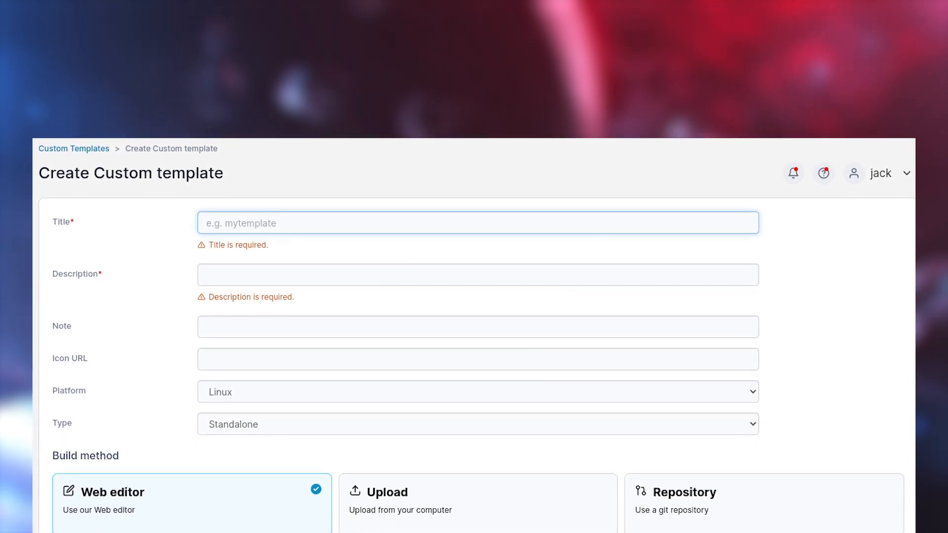
- Select the WordPress app template to show its stack name and database password form
scroll("down", 3)
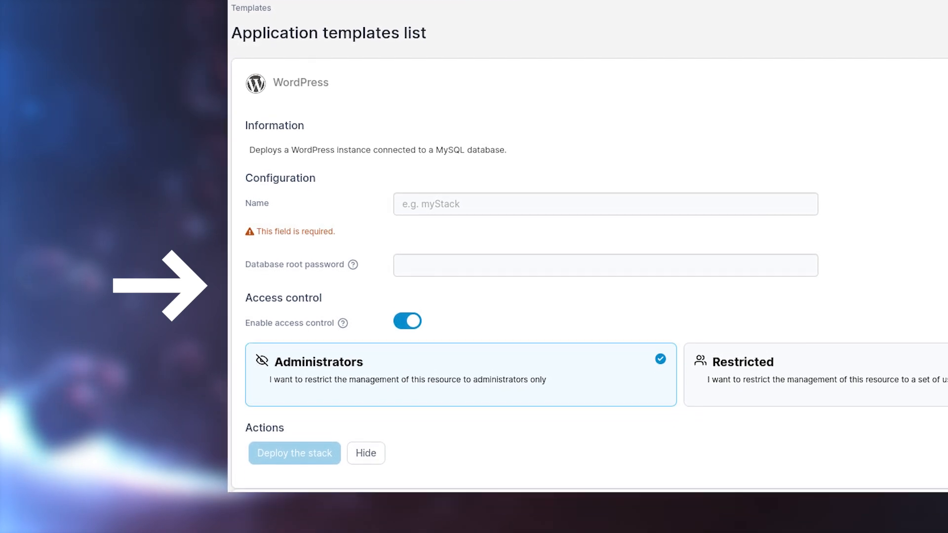
- Deploy the 'wptest' WordPress stack and open the site on published port 49153
scroll("down", 3)
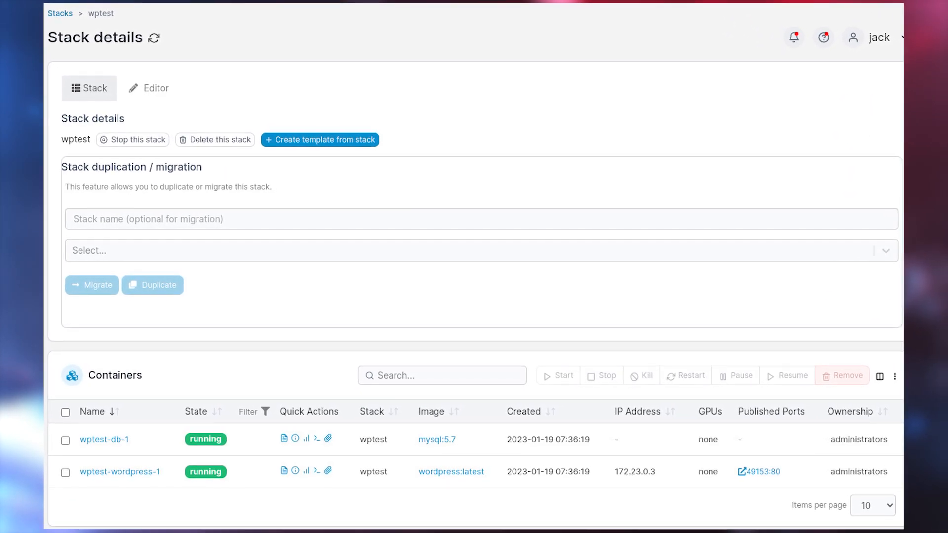
left_click(757, 471)
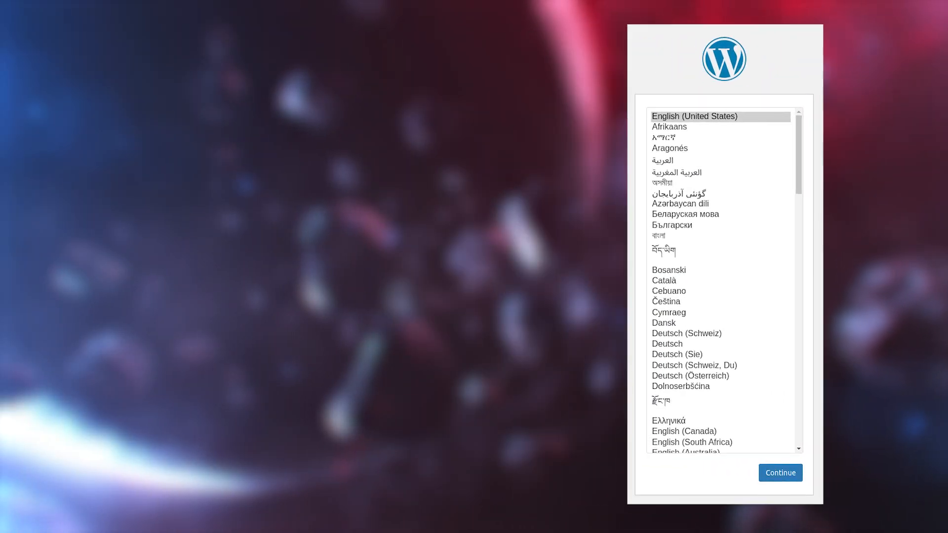